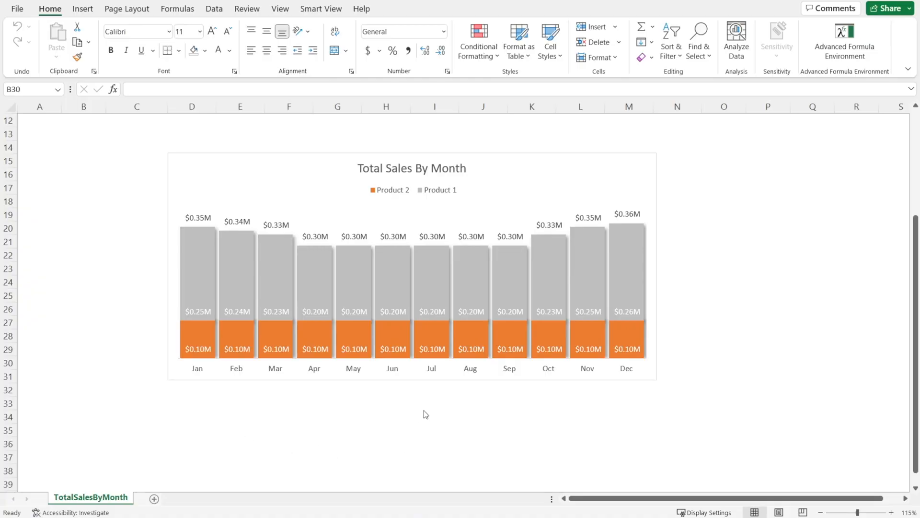
mouse_move(655, 340)
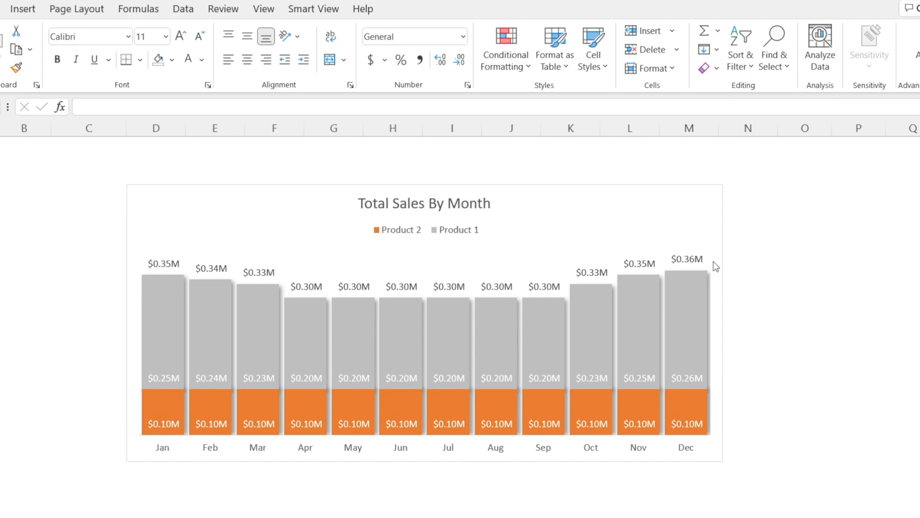
mouse_move(714, 268)
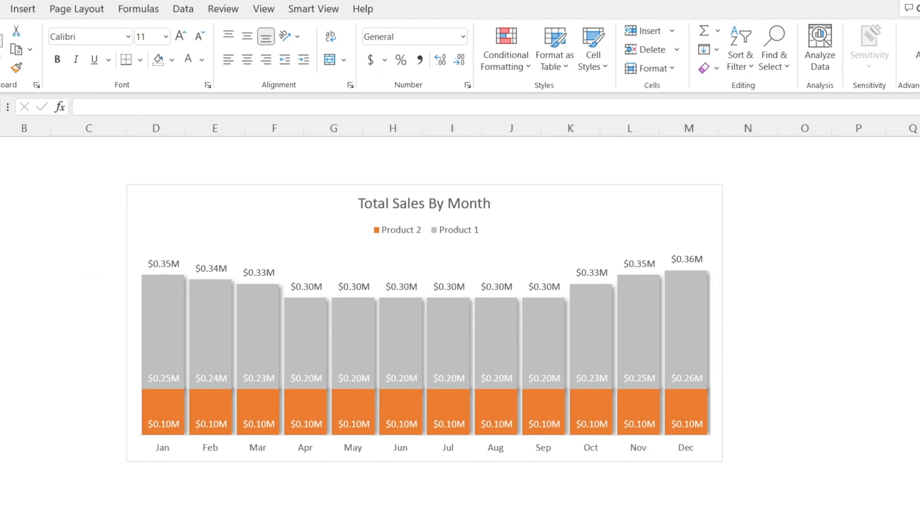
Scroll up to bring the monthly sales table B8:N11 into view
scroll("up", 3)
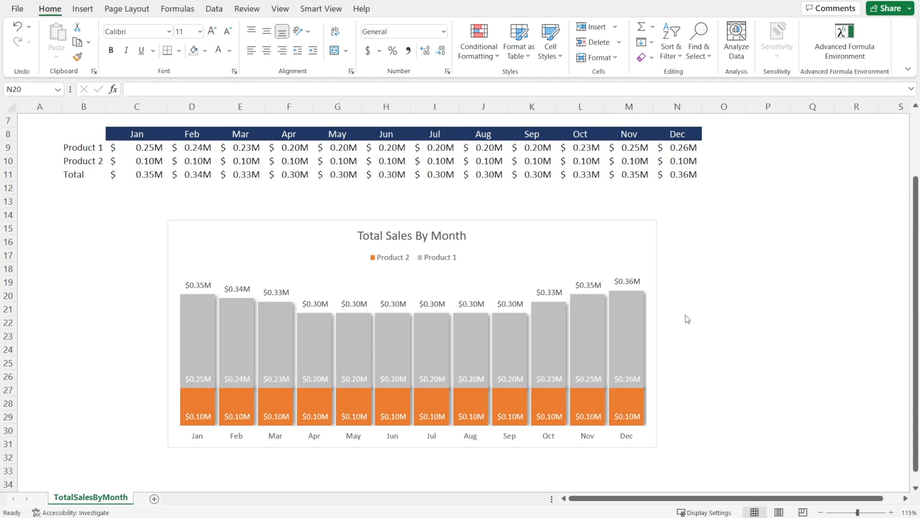
mouse_move(686, 296)
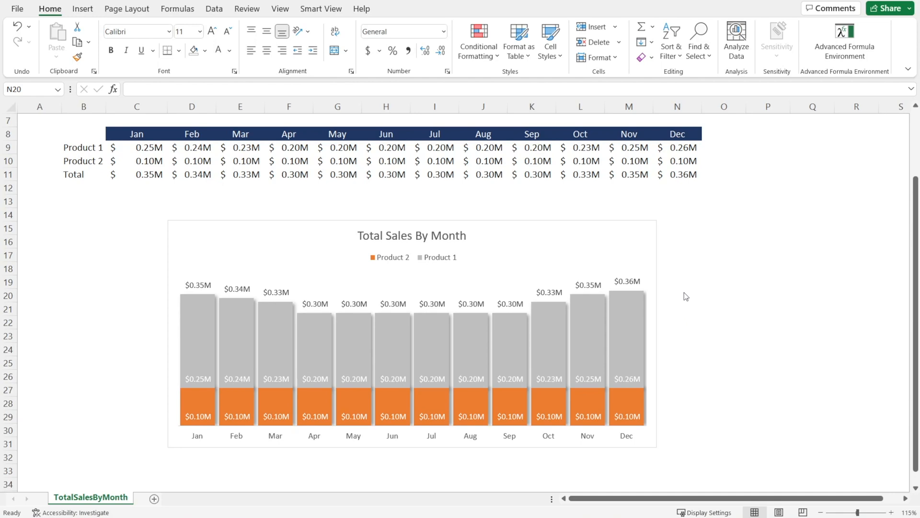
mouse_move(110, 199)
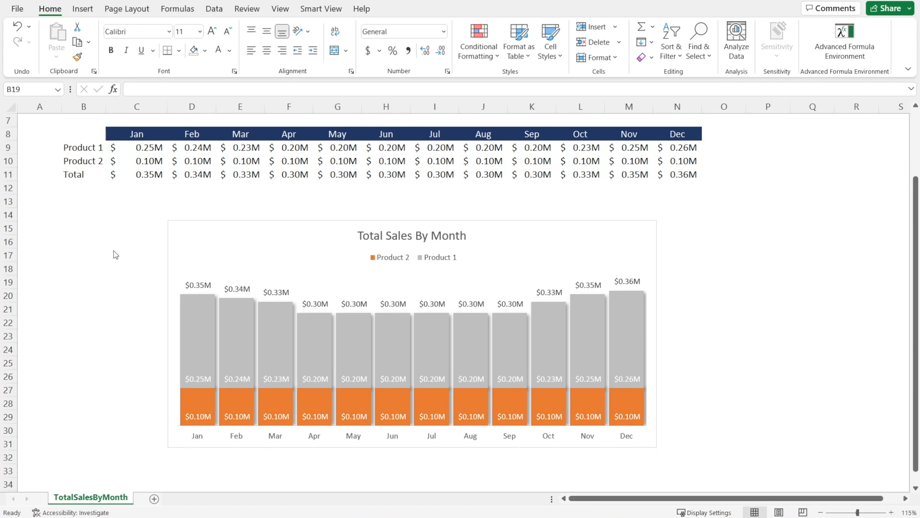
mouse_move(94, 135)
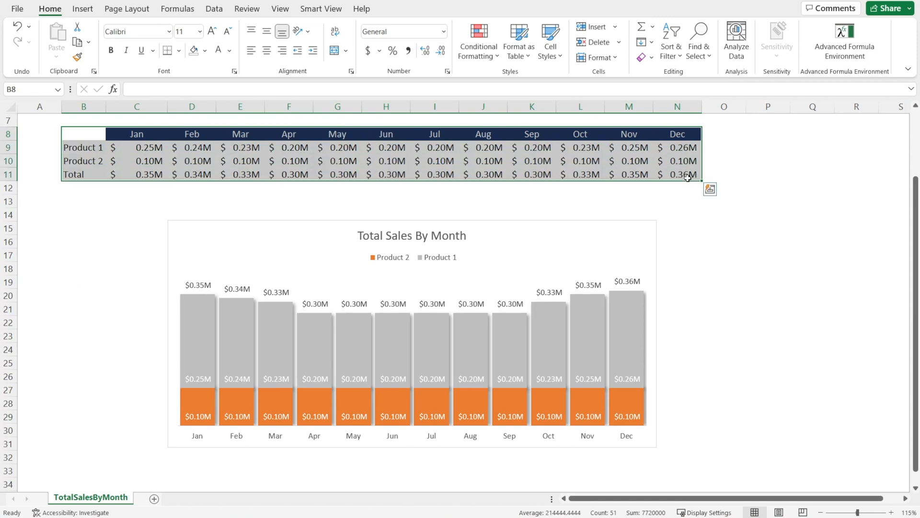
Insert a 2-D Stacked Column chart of the table and scroll down to it
left_click(82, 8)
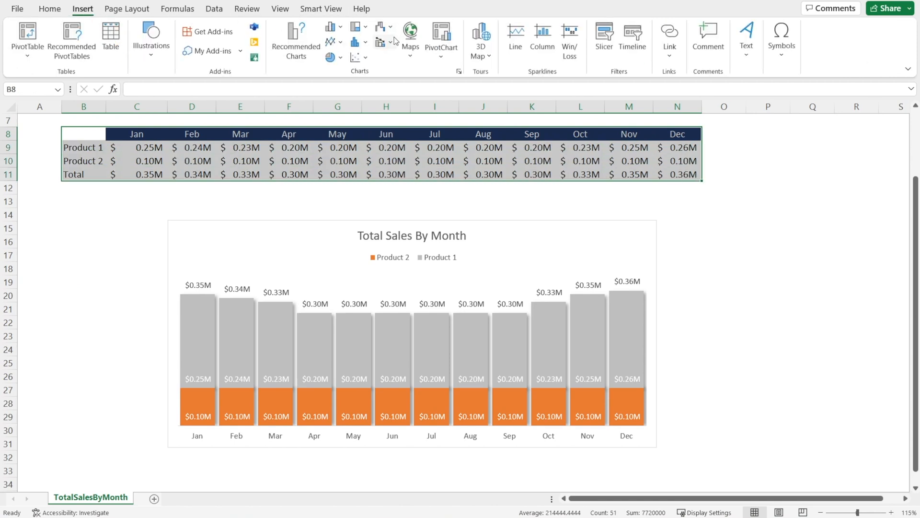
left_click(330, 26)
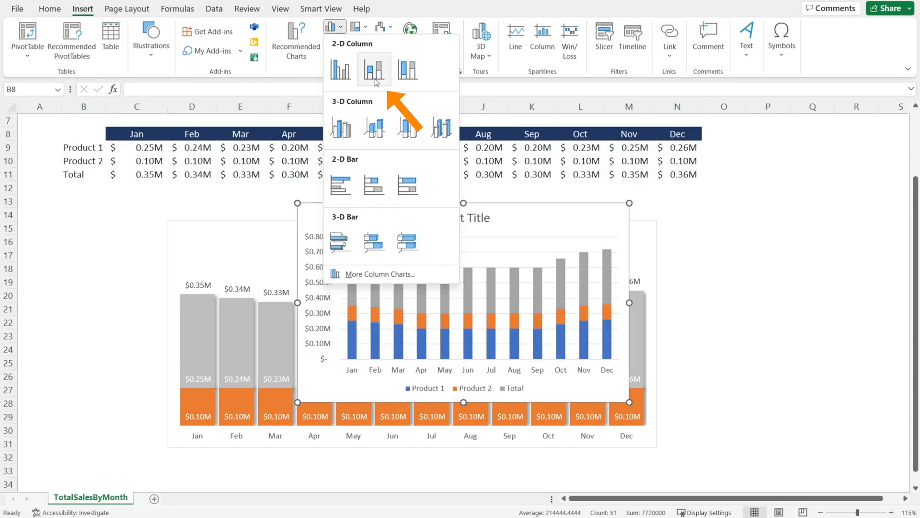
left_click(374, 68)
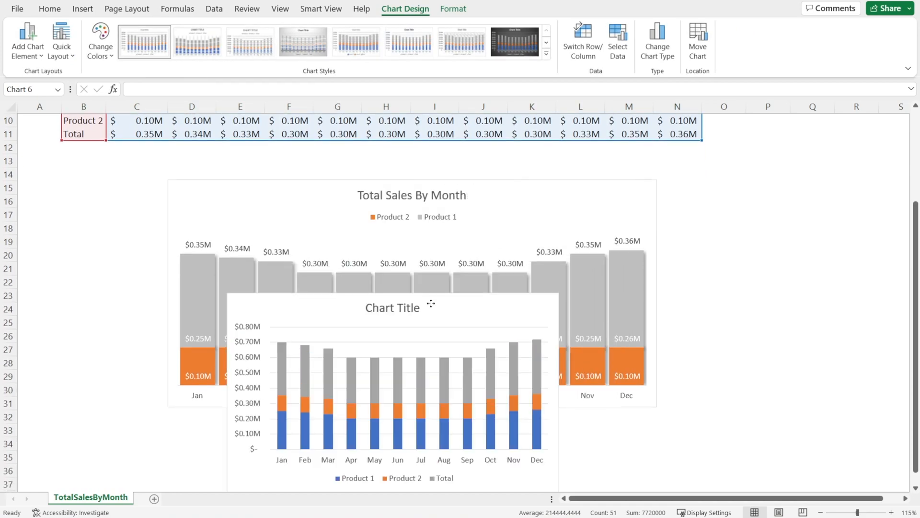
scroll("down", 3)
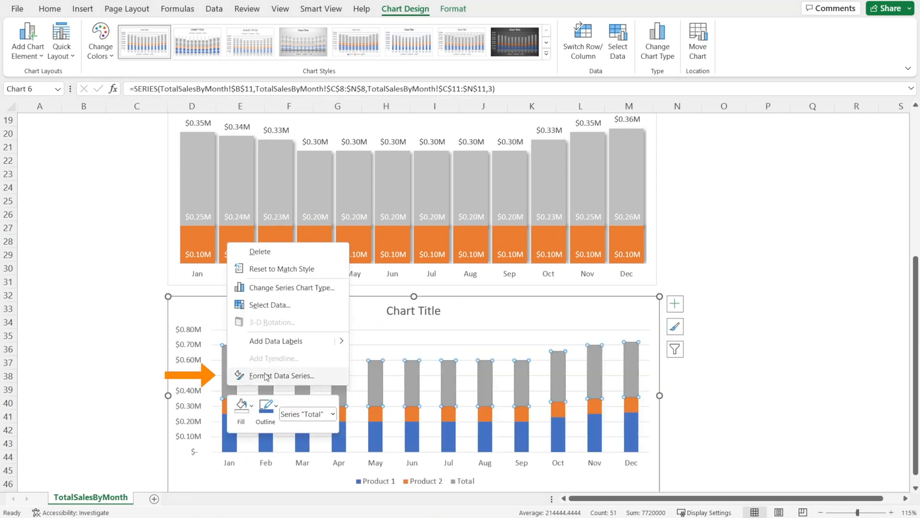
Open Format Data Series for the Total series to set 20% gap width
left_click(284, 375)
type("20")
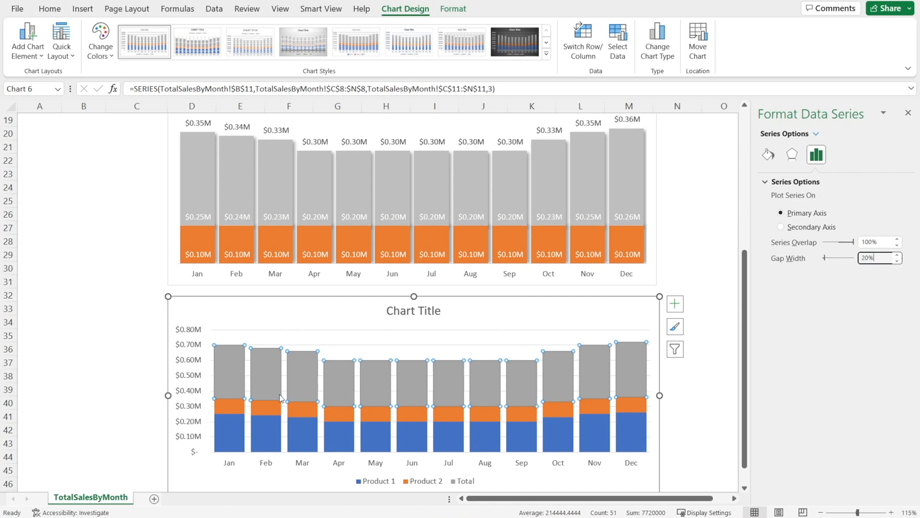
Add data labels to the chart series and change the label font colour
right_click(277, 400)
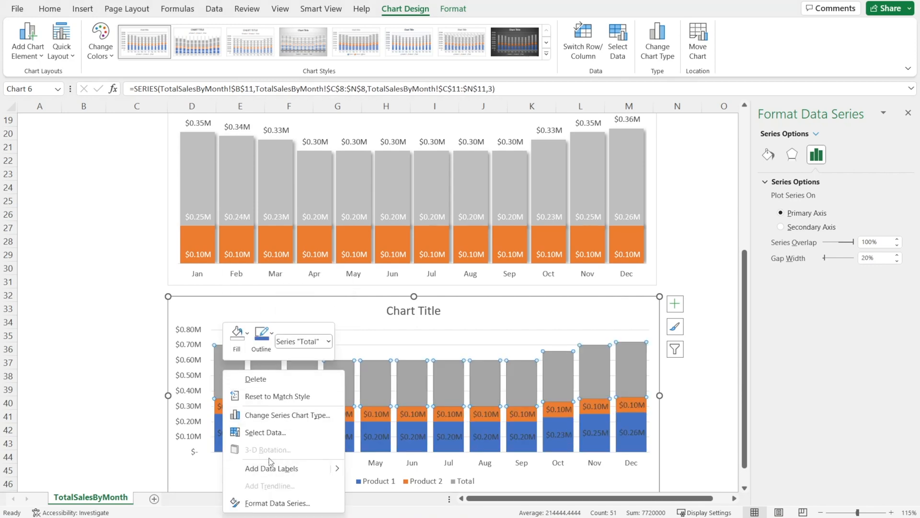
left_click(272, 468)
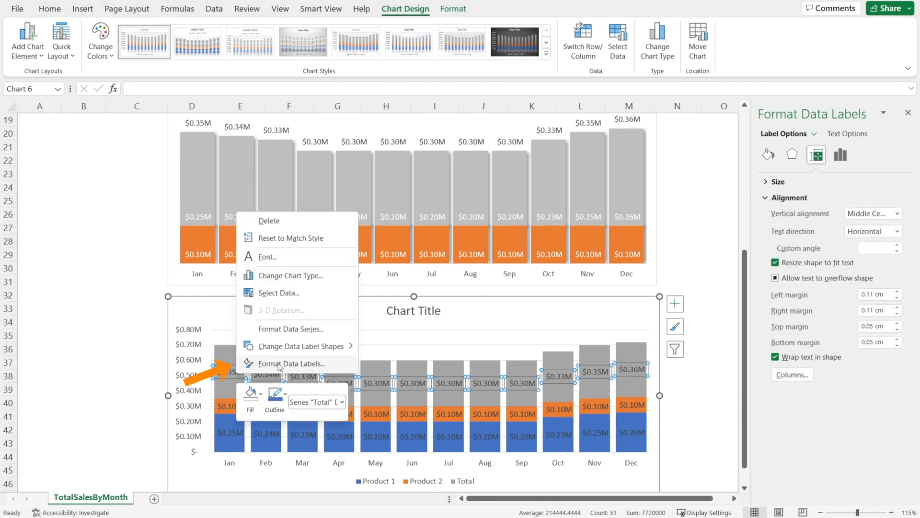
left_click(292, 363)
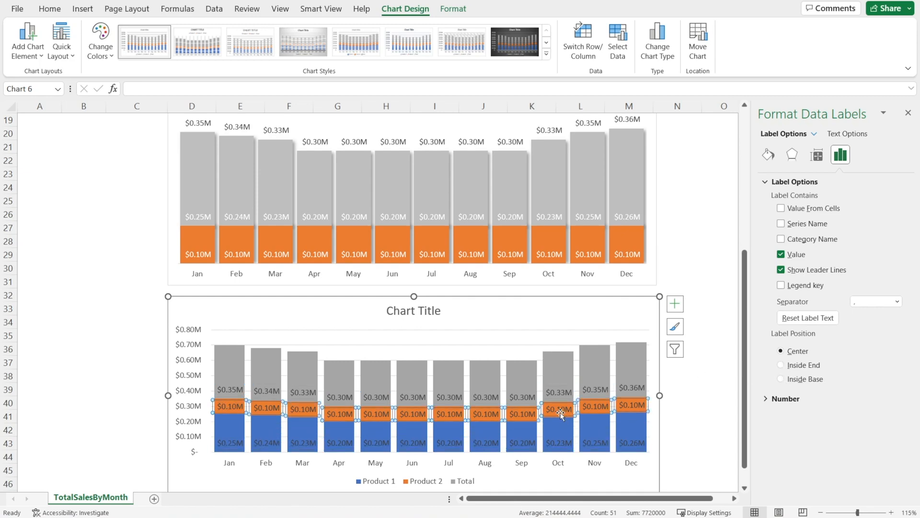
left_click(50, 9)
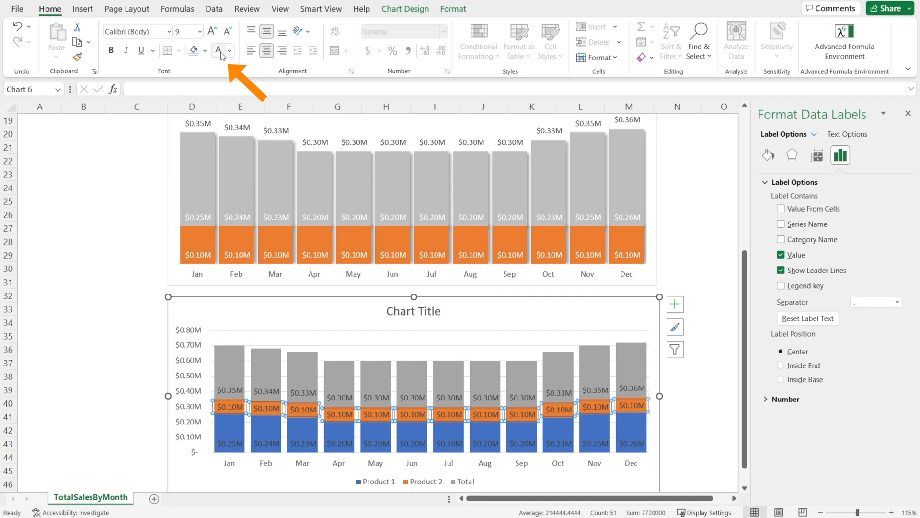
left_click(781, 379)
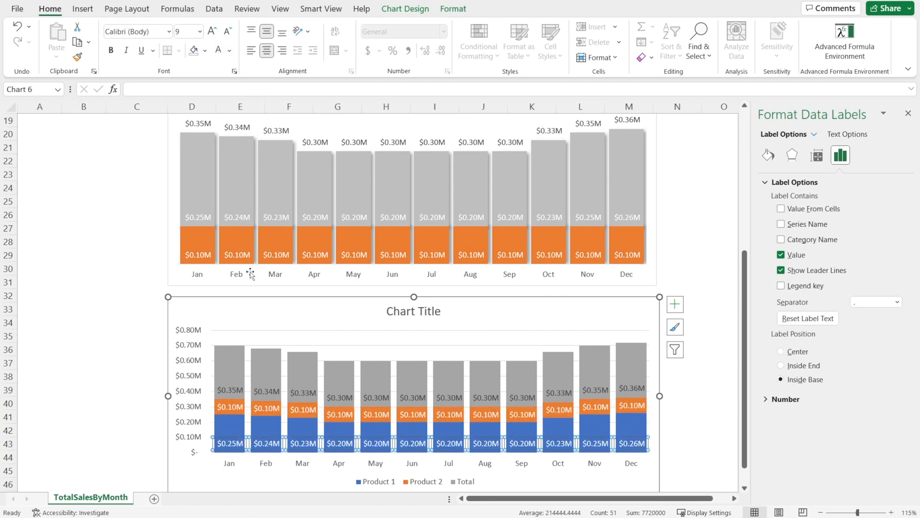
mouse_move(229, 358)
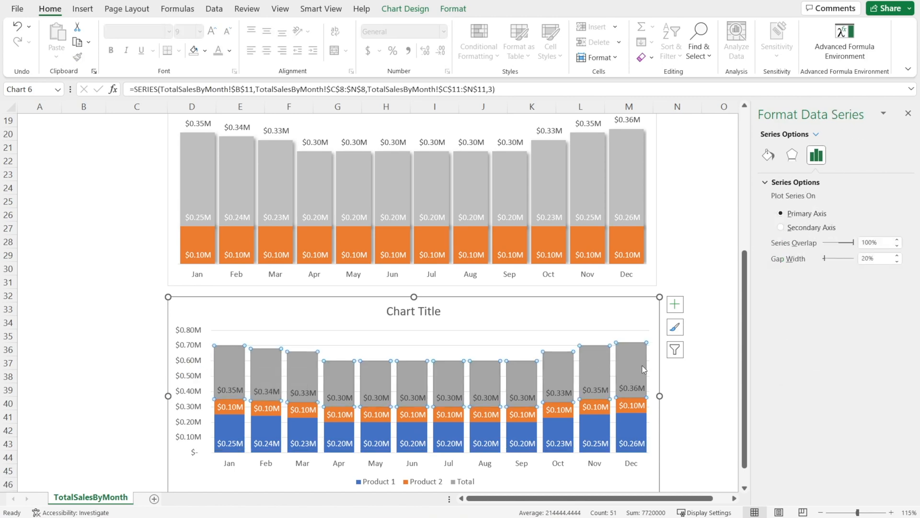
left_click(194, 50)
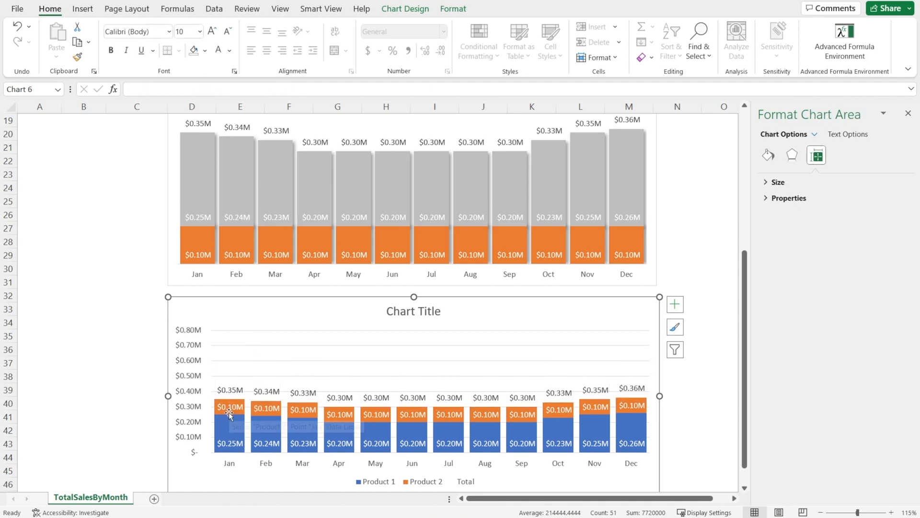
mouse_move(457, 469)
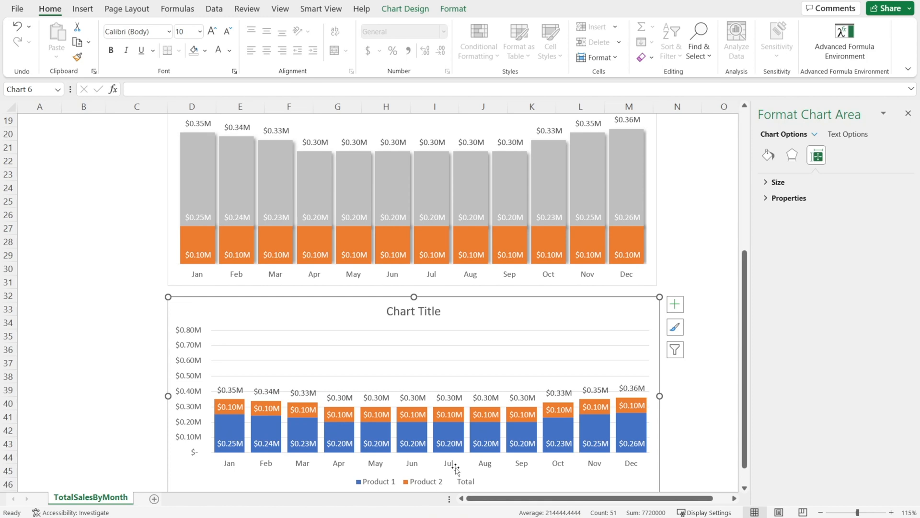
mouse_move(468, 356)
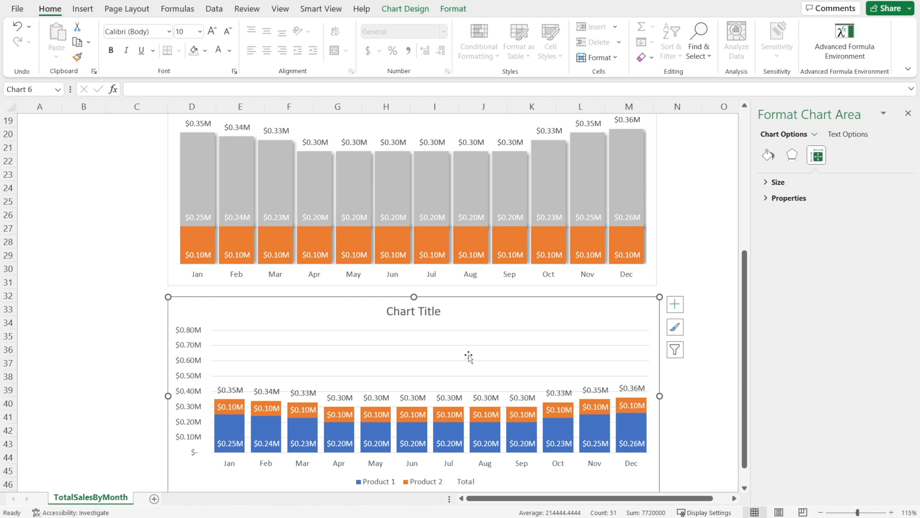
Bring up the context menu on the new chart's plot area
right_click(468, 355)
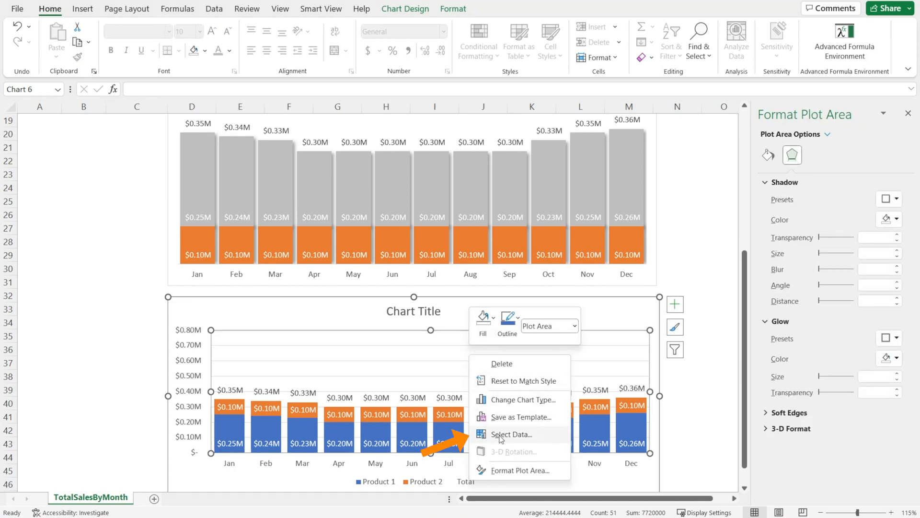
In Select Data, move Product 2 above Product 1 so orange forms the base
left_click(512, 434)
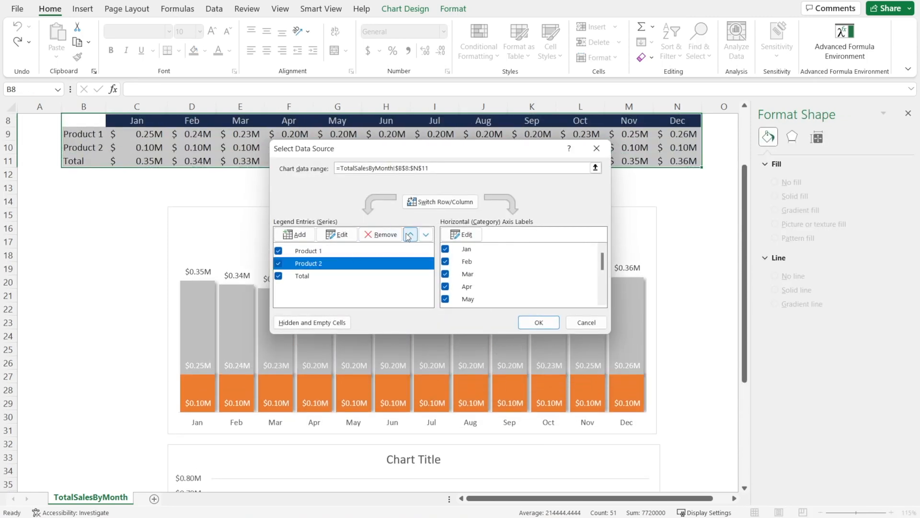
left_click(410, 234)
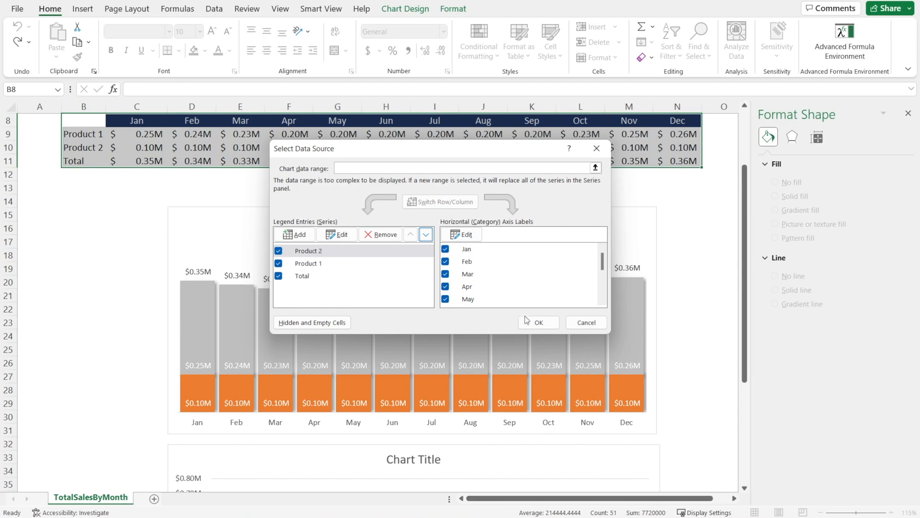
left_click(535, 321)
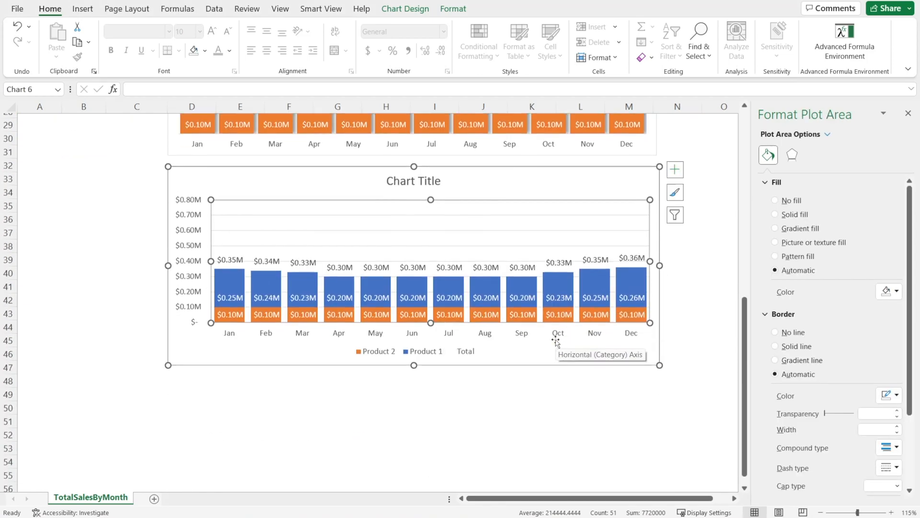
Set the vertical axis Maximum bound to 400000 ($0.40M)
left_click(482, 389)
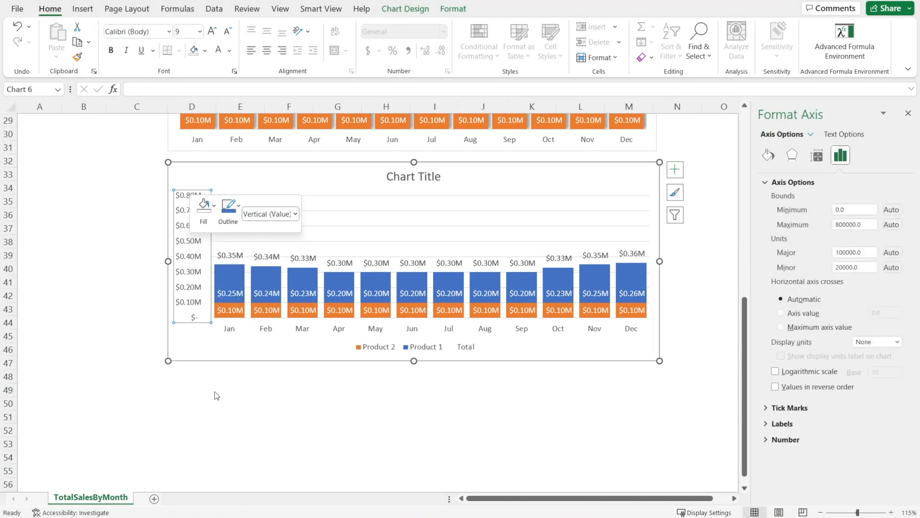
left_click(852, 224)
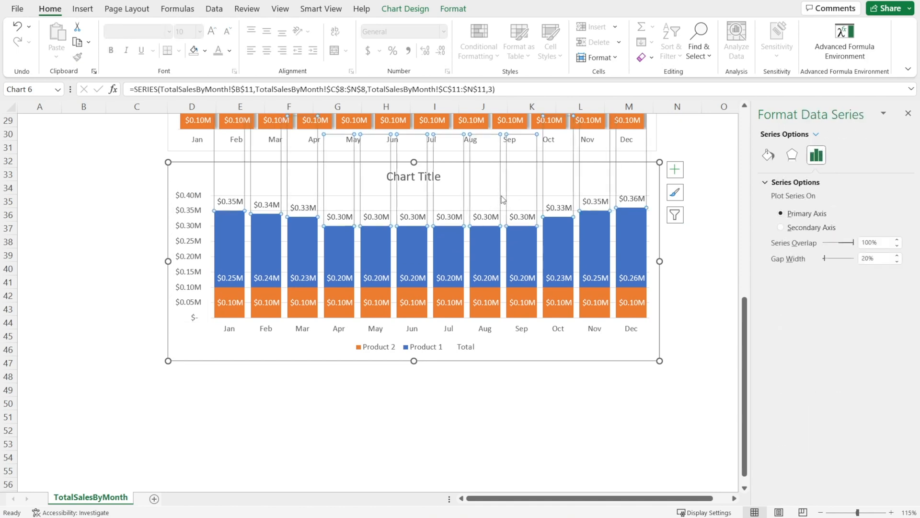
Delete the major gridlines and vertical axis, then enlarge the plot area
left_click(494, 247)
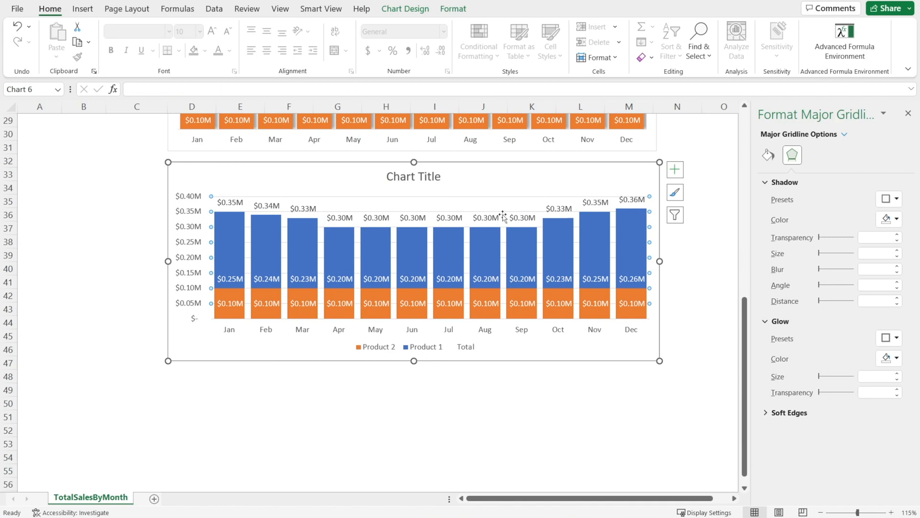
left_click(503, 215)
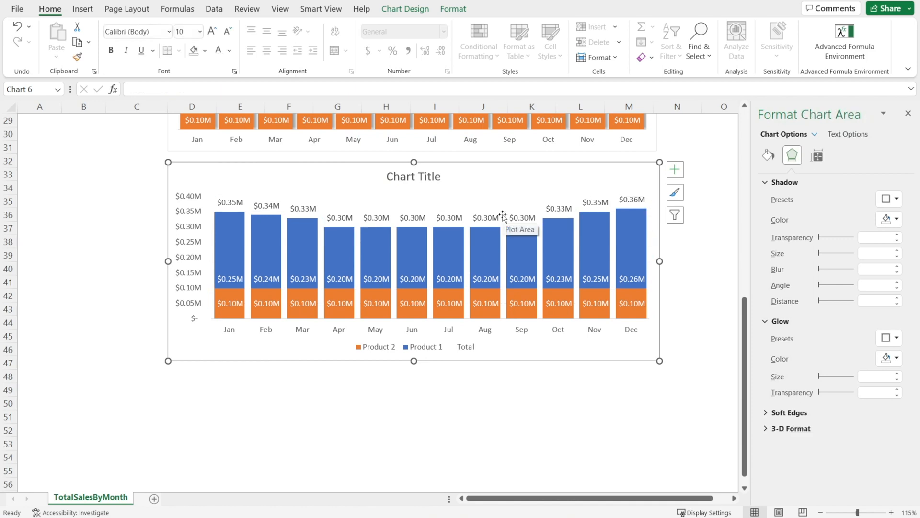
left_click(187, 256)
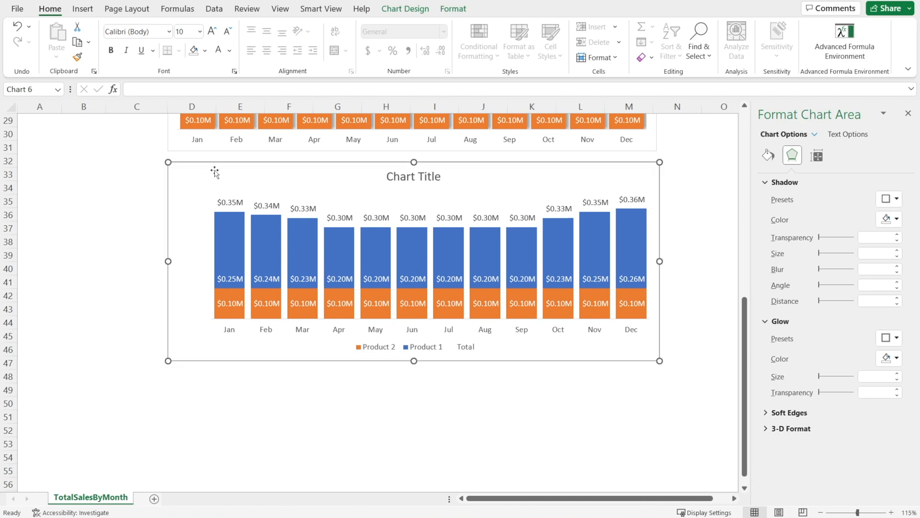
left_click(376, 261)
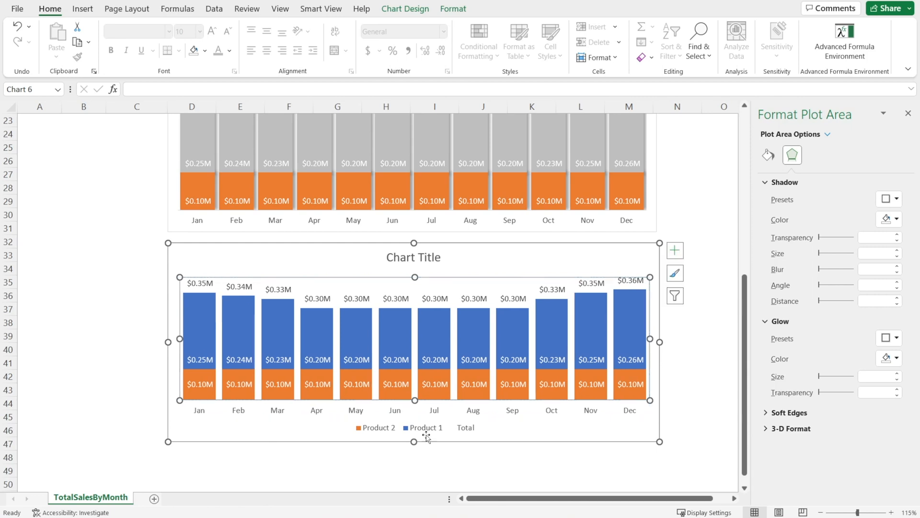
Put the legend on top, title the chart 'Total Sales By Month', drop Total
right_click(422, 427)
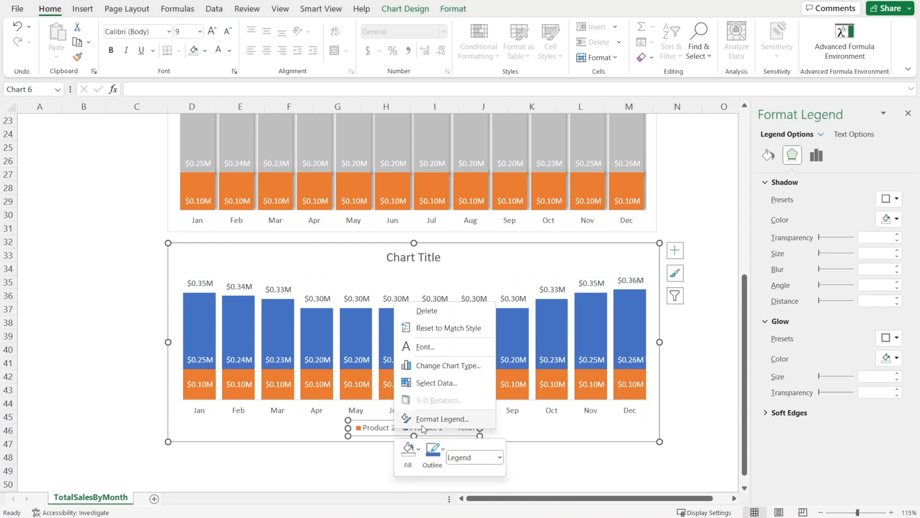
left_click(445, 418)
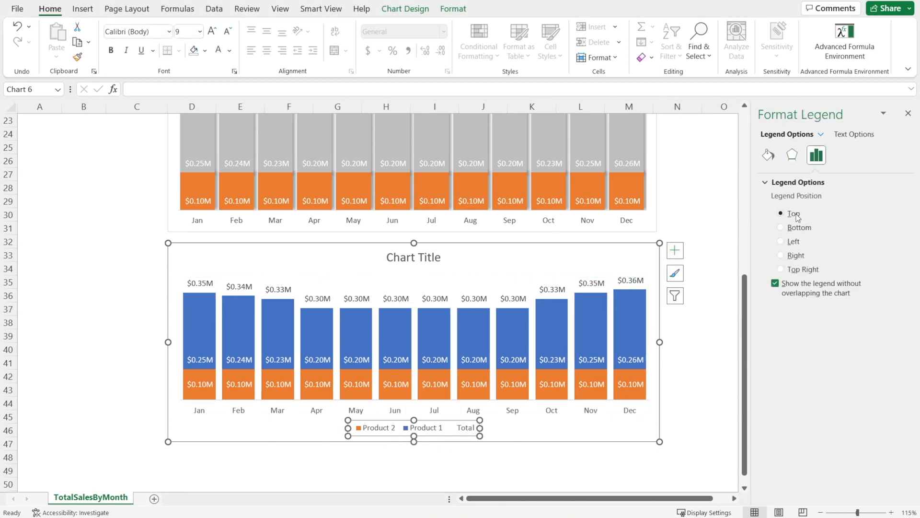
left_click(413, 257)
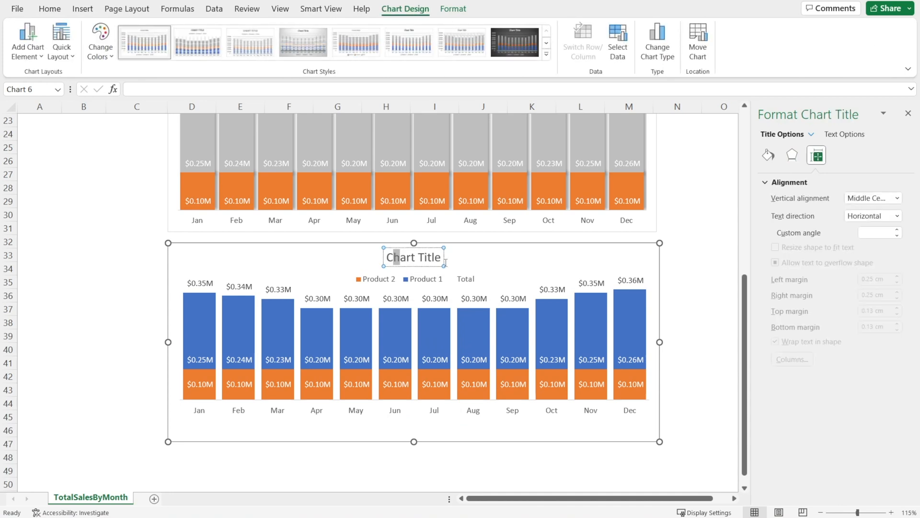
type("Total Sales By Month")
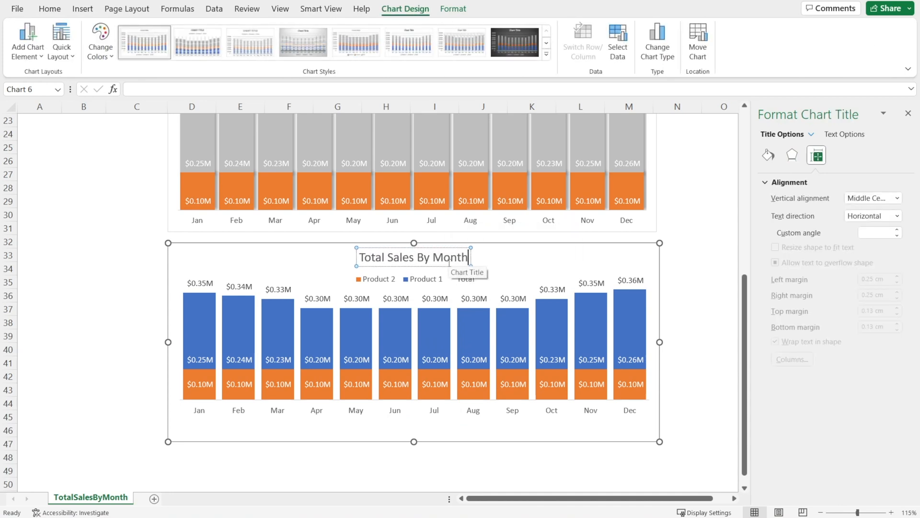
left_click(465, 279)
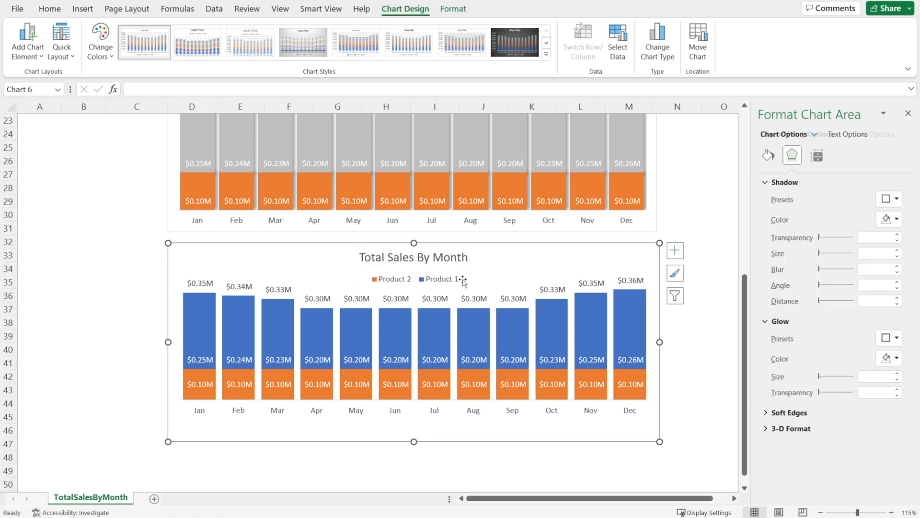
left_click(719, 349)
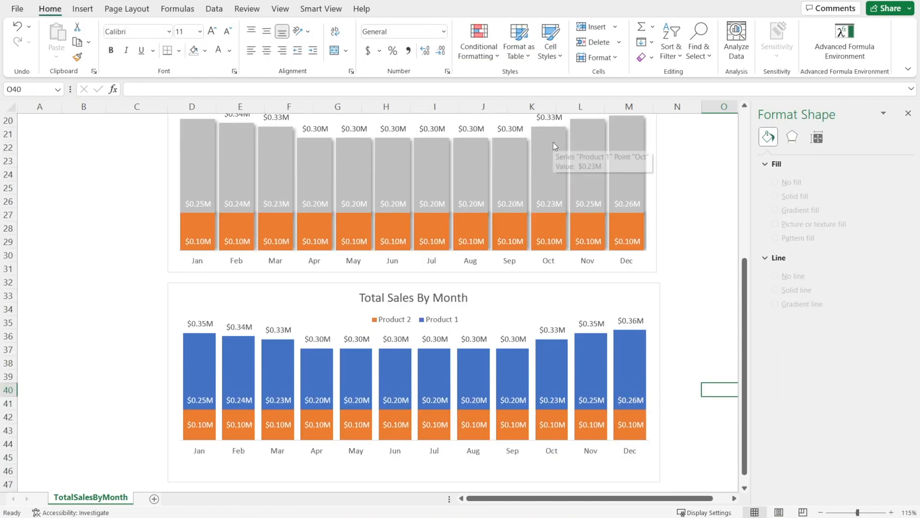
Select the Product 1 series and open its fill colour palette
left_click(550, 370)
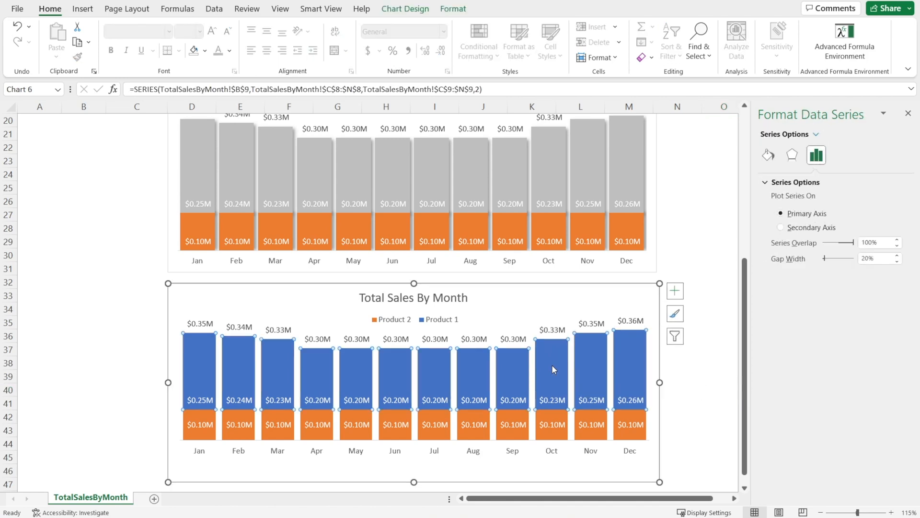
right_click(551, 369)
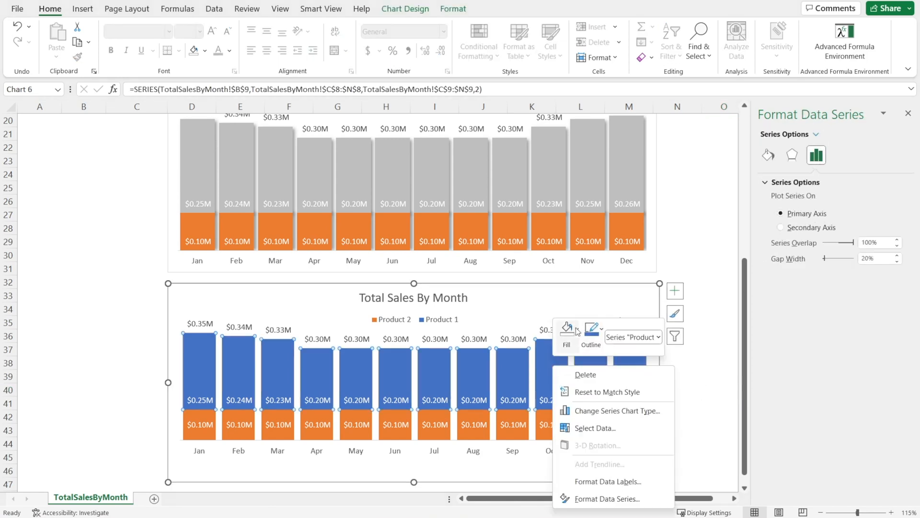
left_click(565, 328)
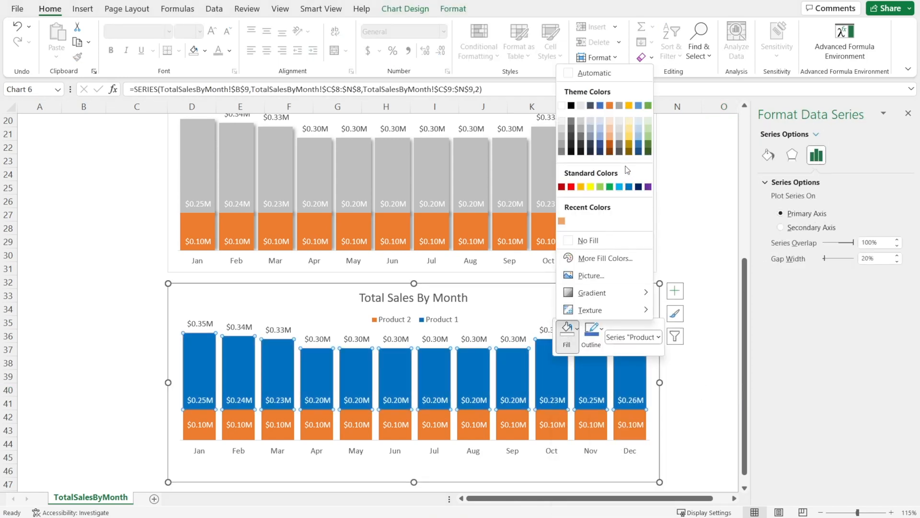